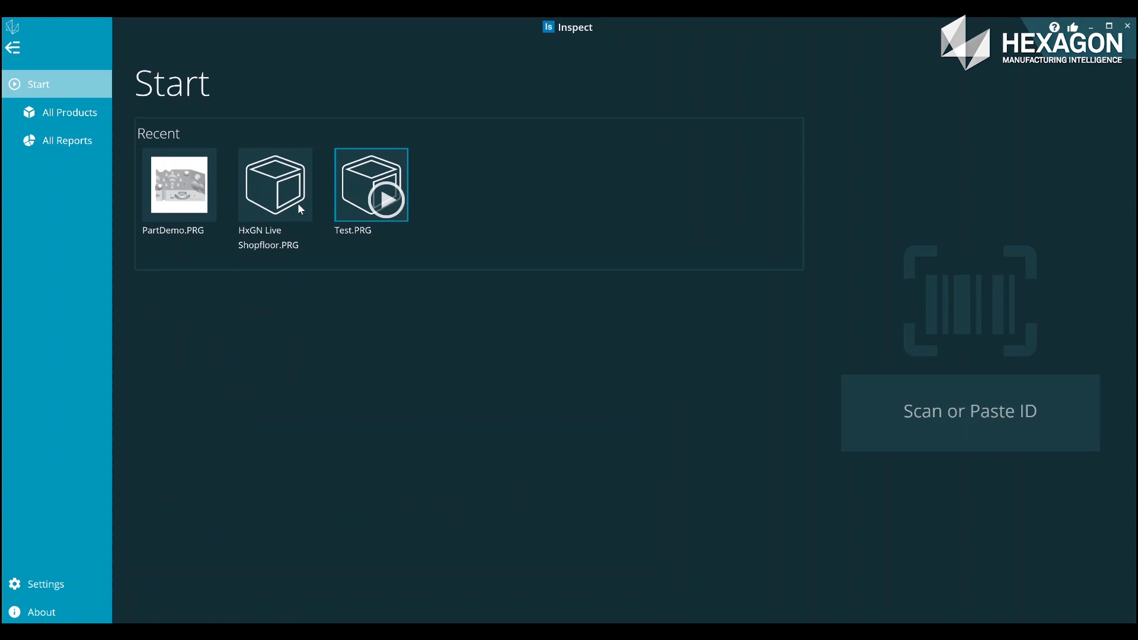
# - View the Settings page with its greyed-out Folder Explorer options
pyautogui.click(45, 583)
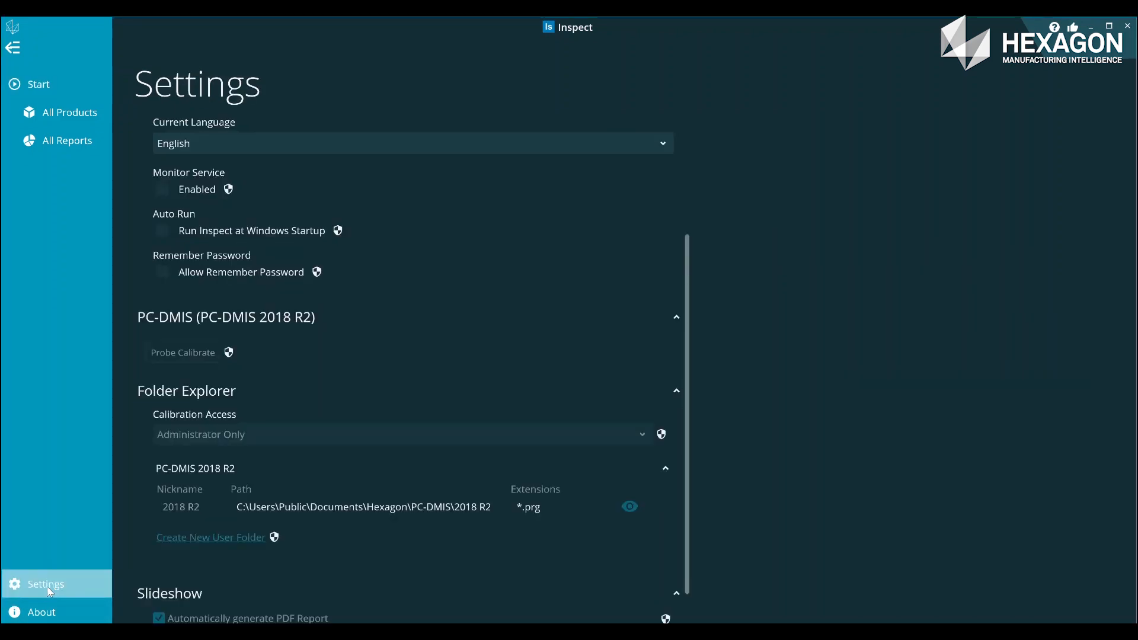
pyautogui.moveTo(280, 547)
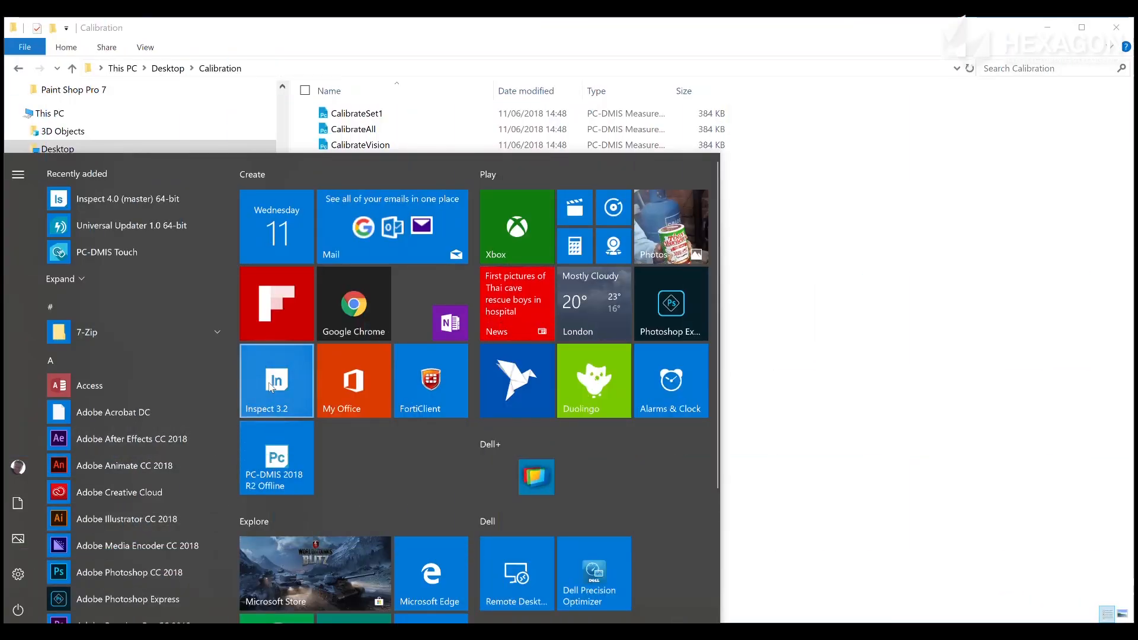
# - Relaunch Inspect 3.2 from the Start menu using Run as administrator
pyautogui.rightClick(276, 380)
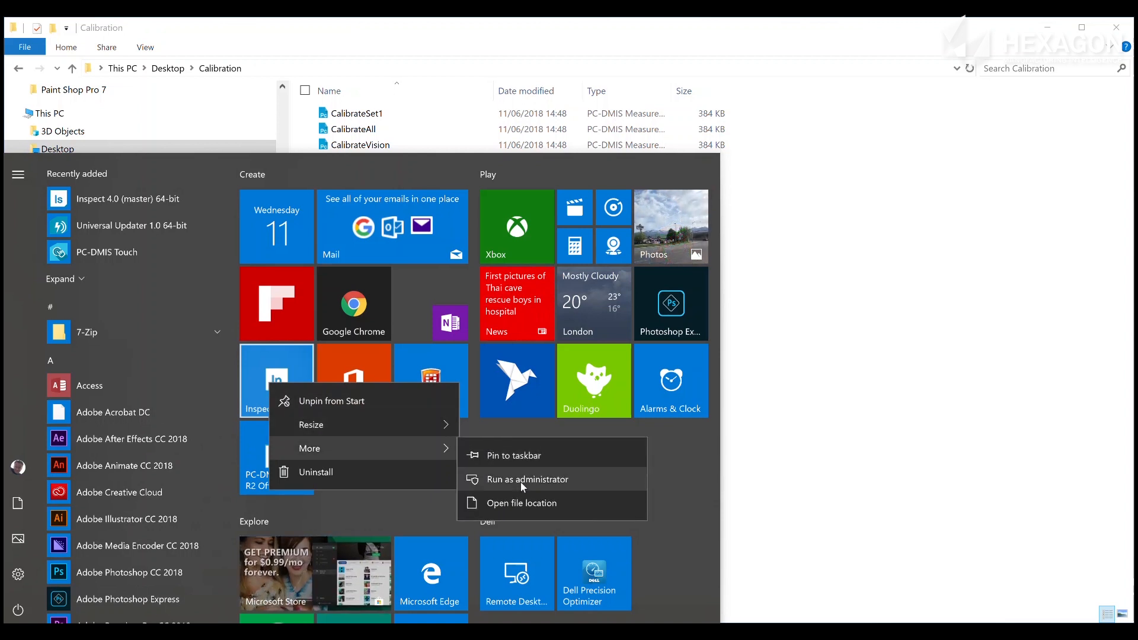
pyautogui.click(526, 479)
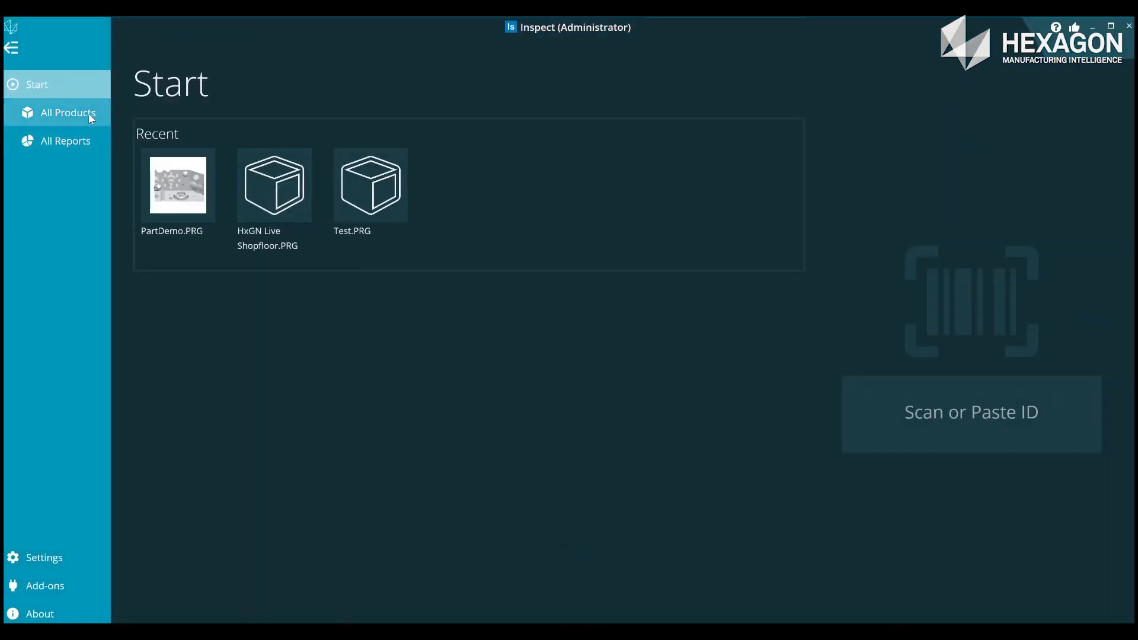
# - Show the All Products page listing 13 folders and part programs
pyautogui.click(69, 113)
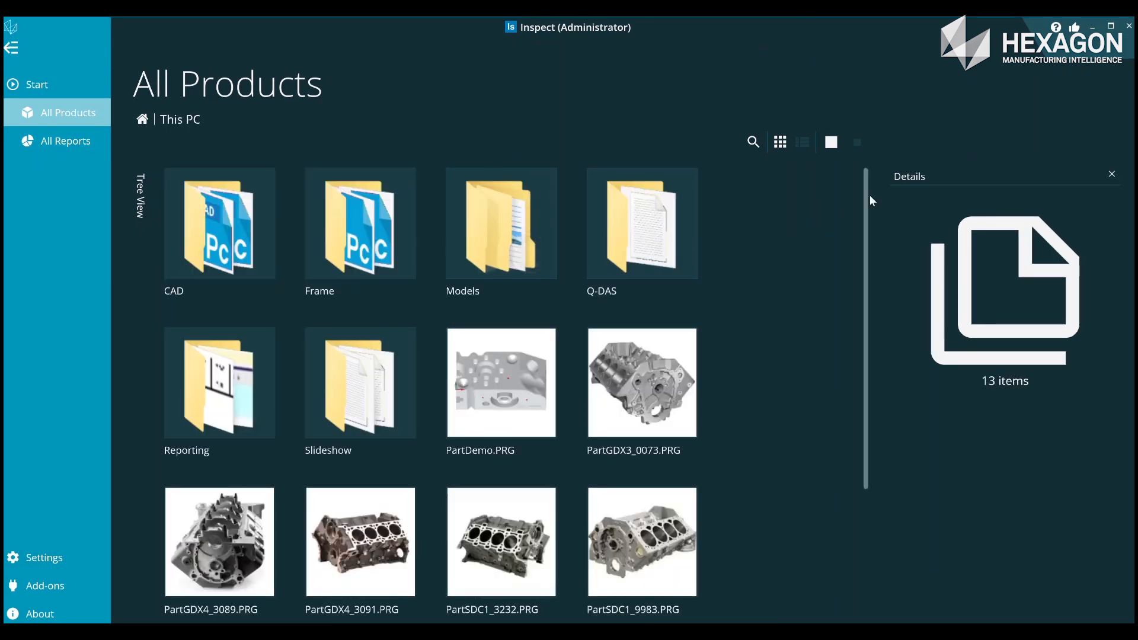
pyautogui.moveTo(871, 282)
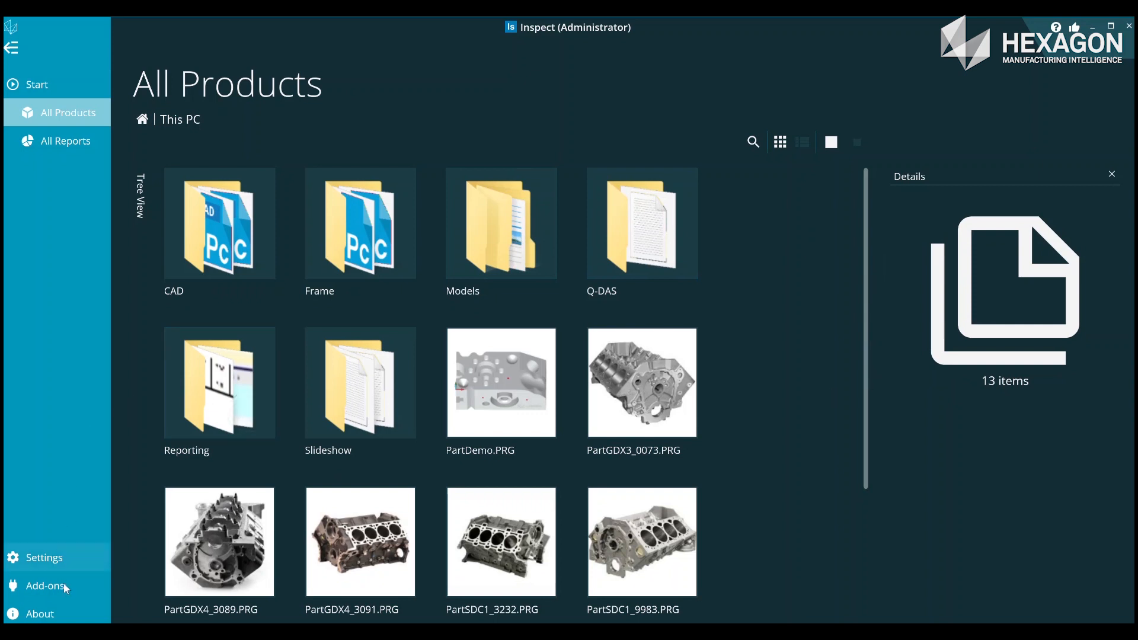
# - Add a user folder pointing to the desktop Calibration folder with *.prg extension, then view All Products
pyautogui.click(44, 558)
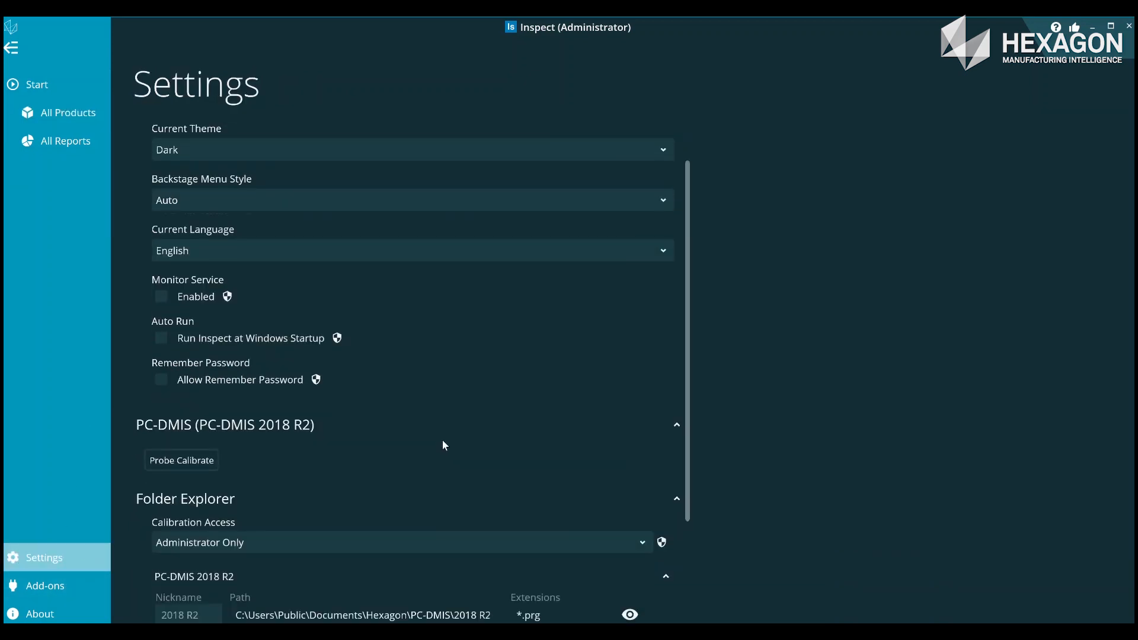
pyautogui.scroll(-3)
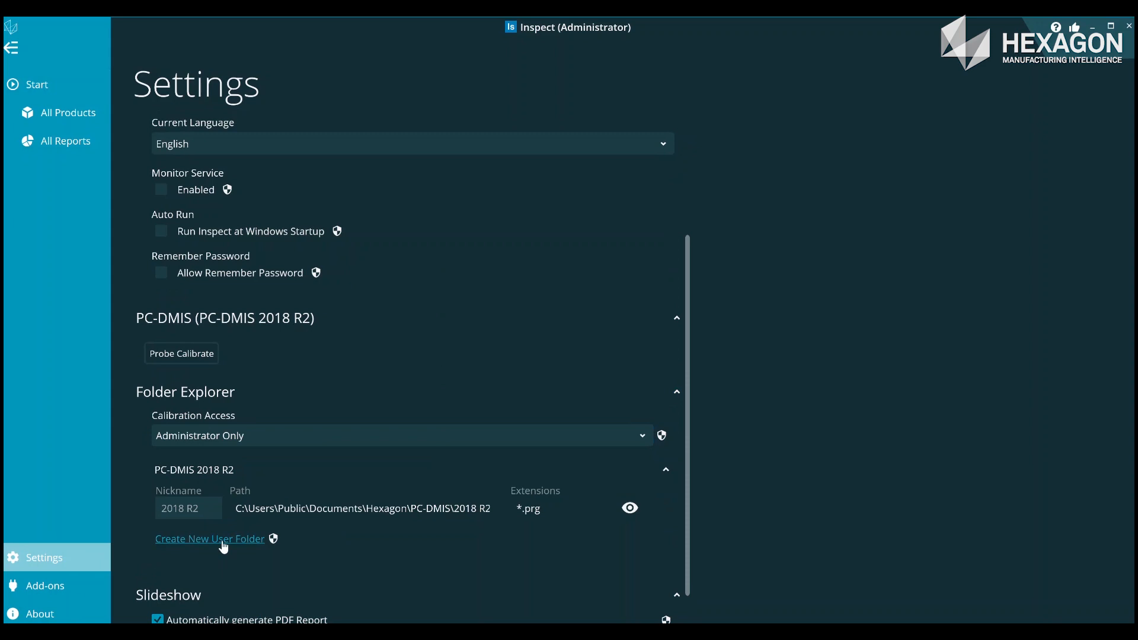
pyautogui.click(209, 538)
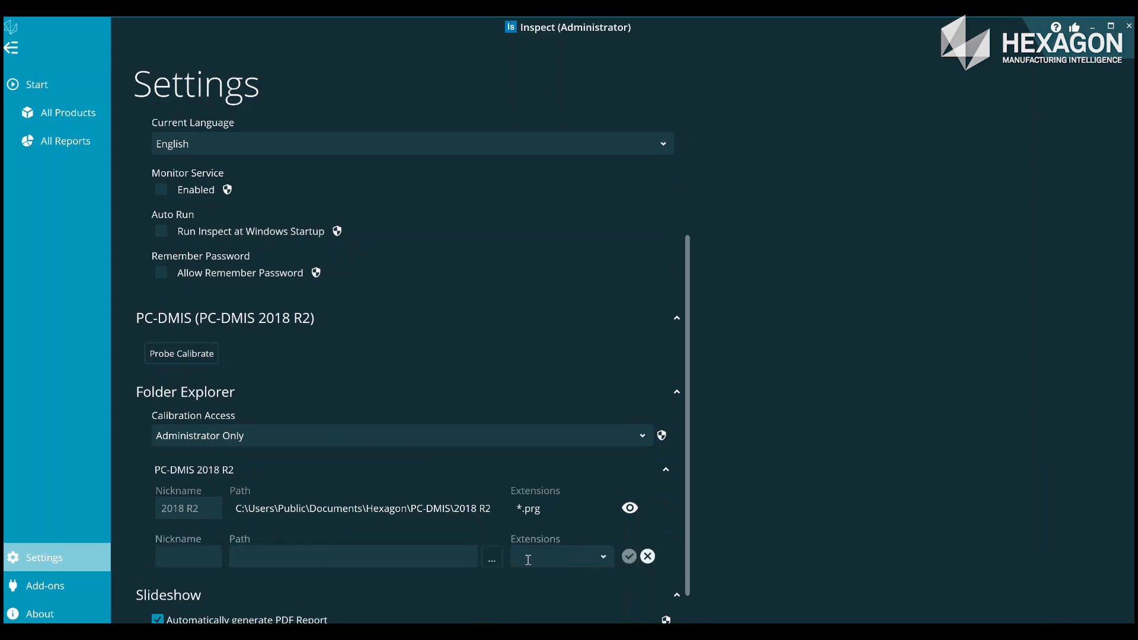
pyautogui.click(491, 556)
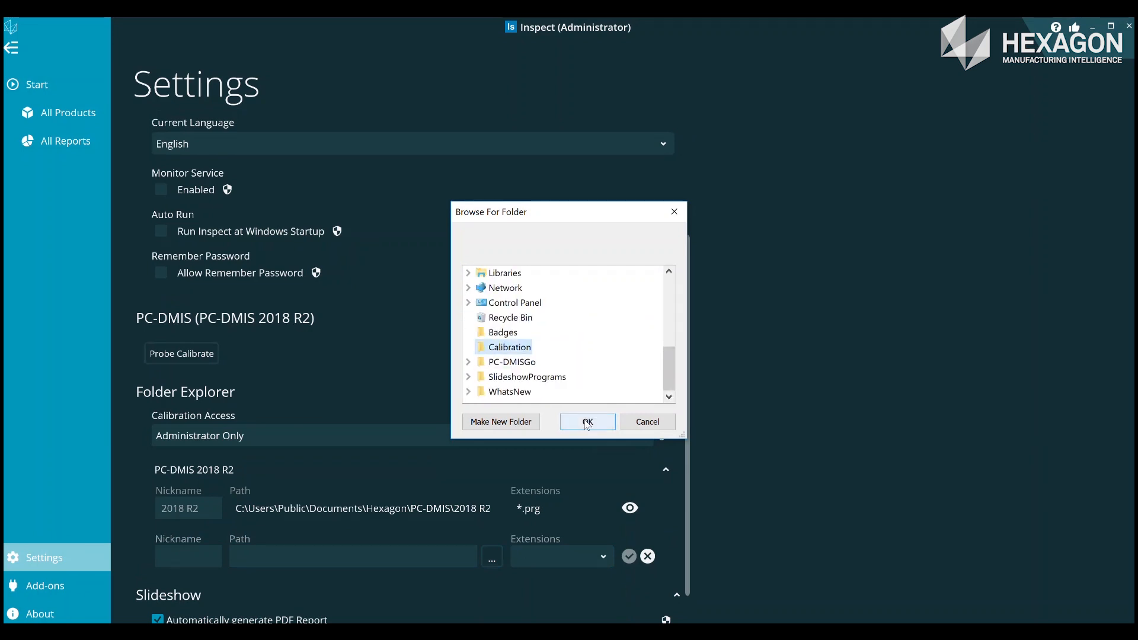
pyautogui.click(587, 422)
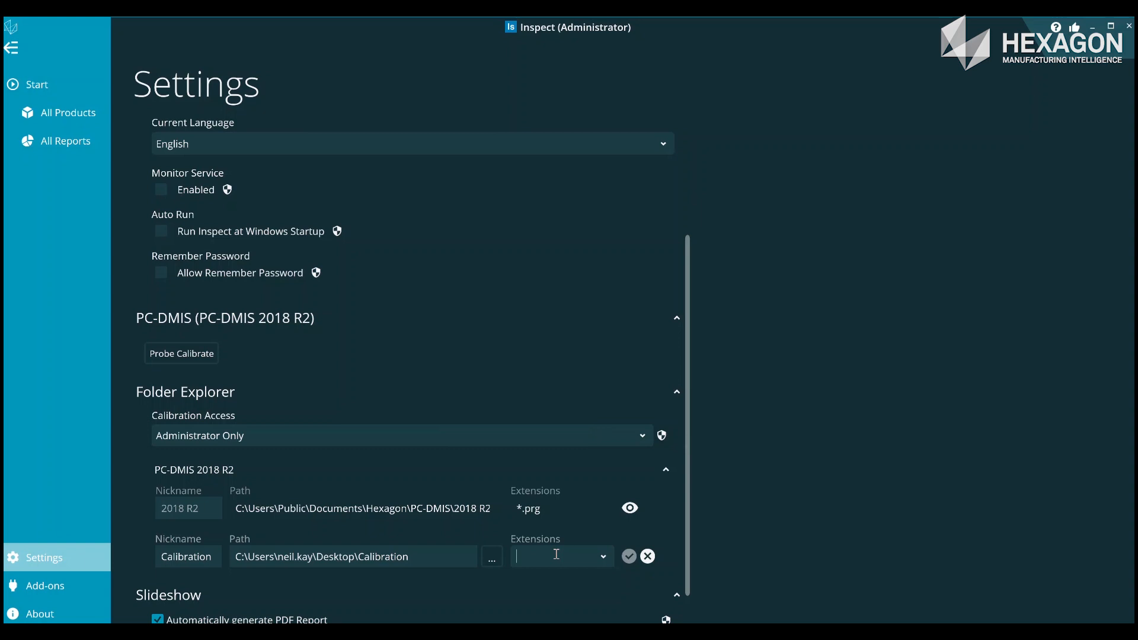
pyautogui.write('*.prg')
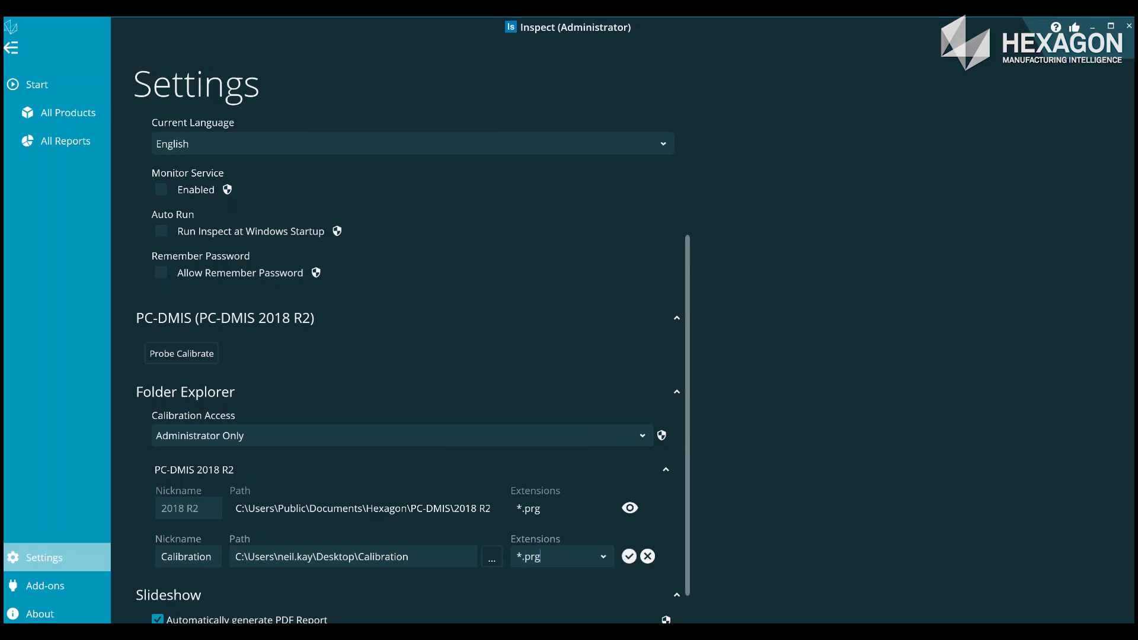
pyautogui.click(629, 556)
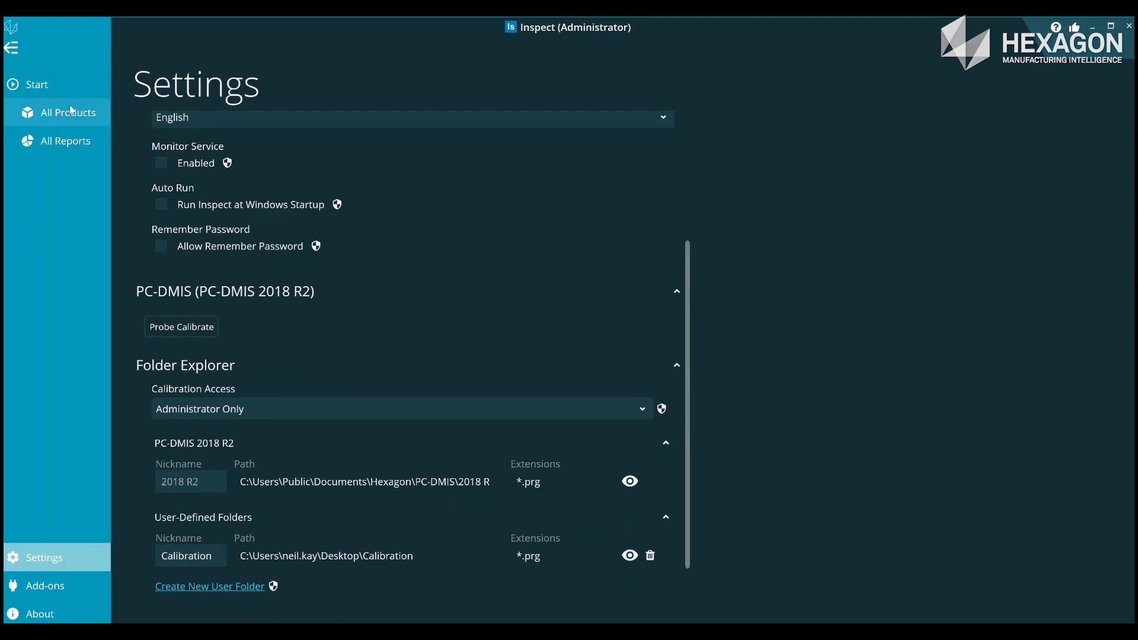
pyautogui.click(69, 113)
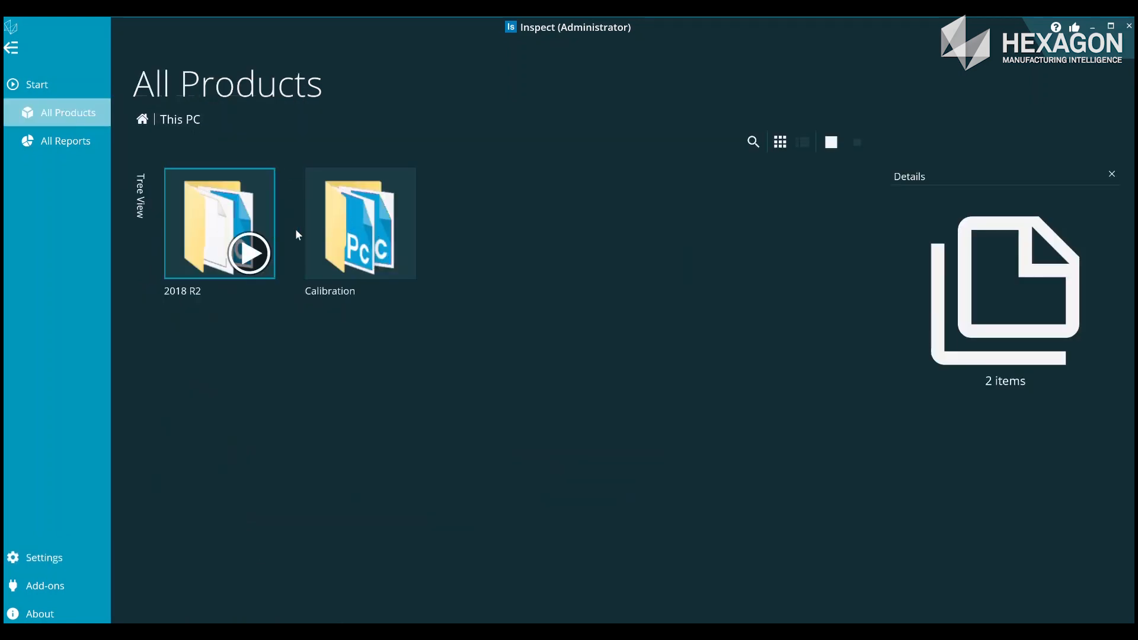
pyautogui.doubleClick(361, 223)
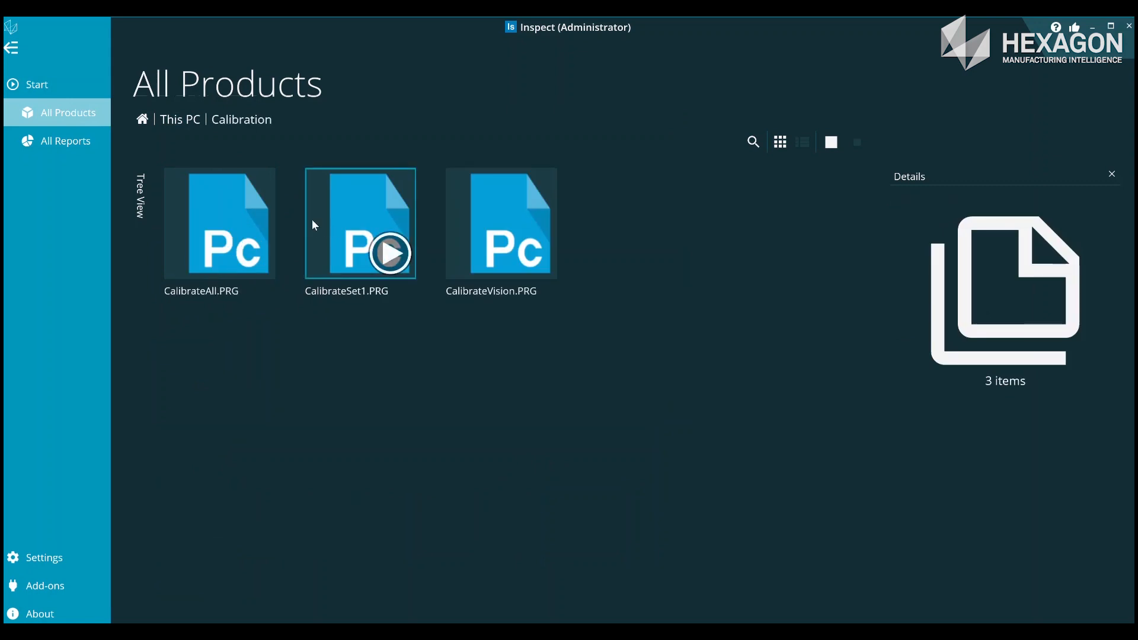
pyautogui.moveTo(180, 136)
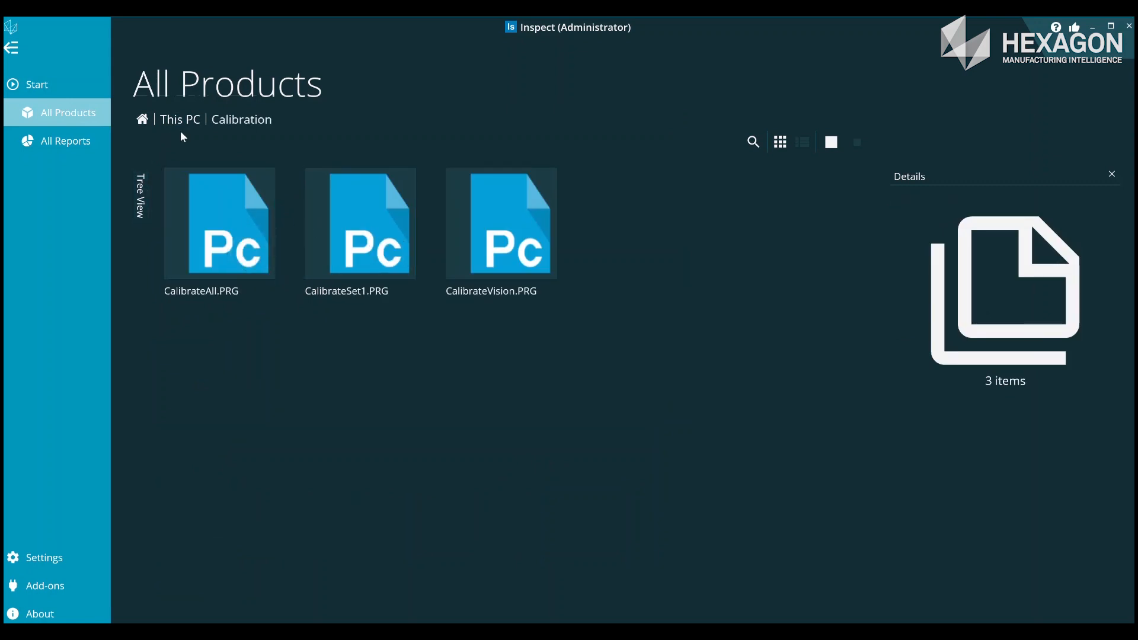
pyautogui.click(179, 119)
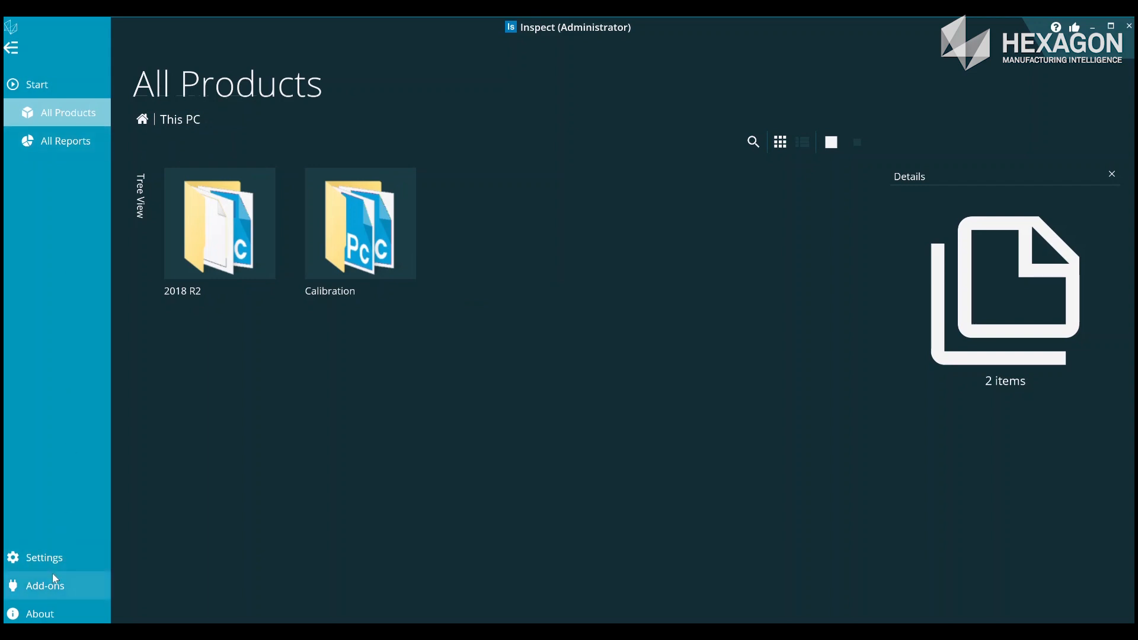
# - Hide the PC-DMIS 2018 R2 folder in Settings so only Calibration's three programs are listed
pyautogui.click(44, 557)
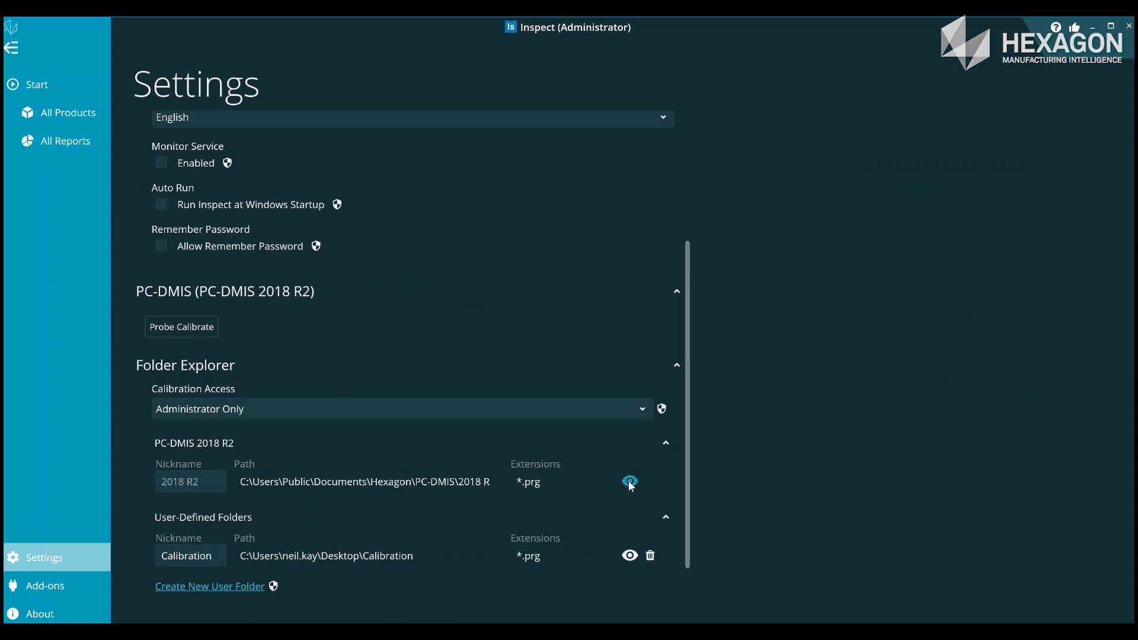
pyautogui.click(629, 482)
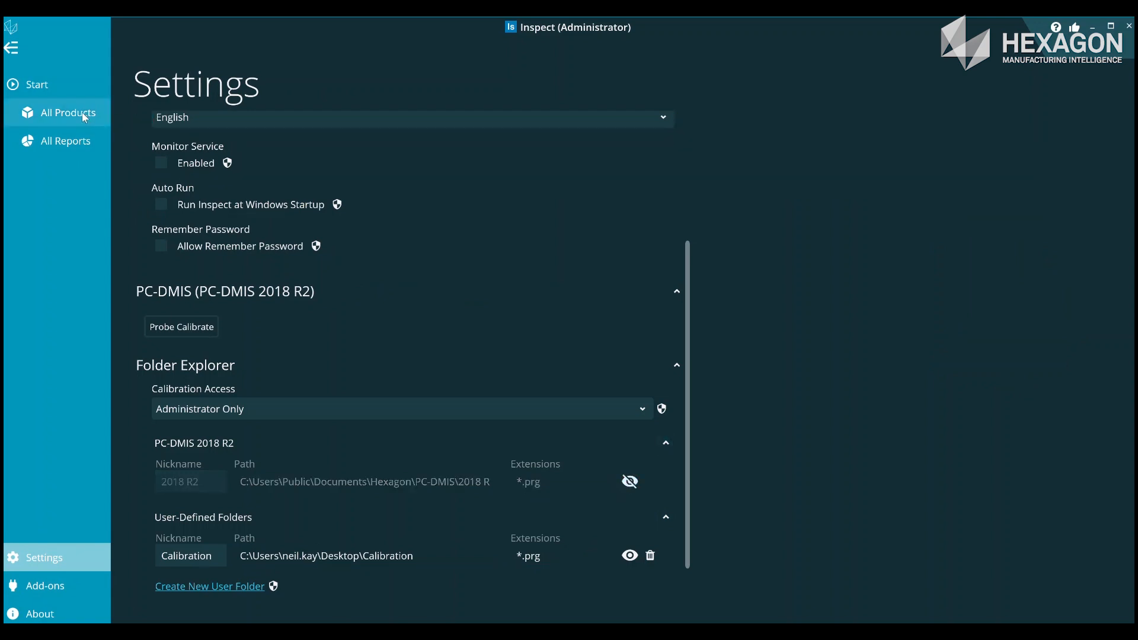
pyautogui.click(69, 113)
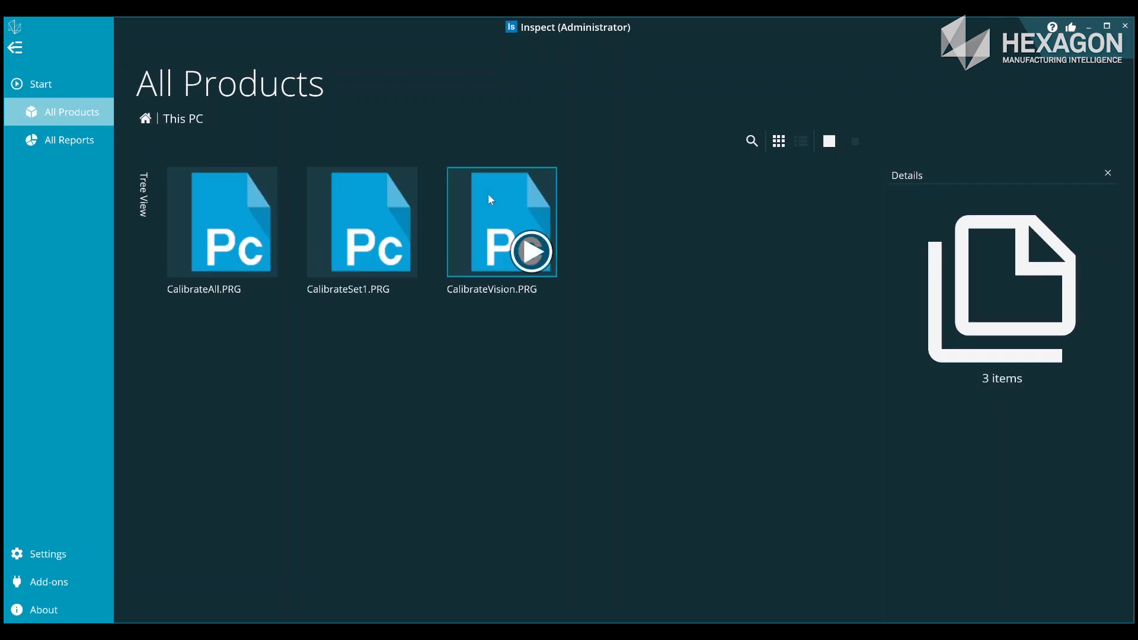
# - Mark CalibrateSet1.PRG as a favorite and view the Favorites collection
pyautogui.click(361, 222)
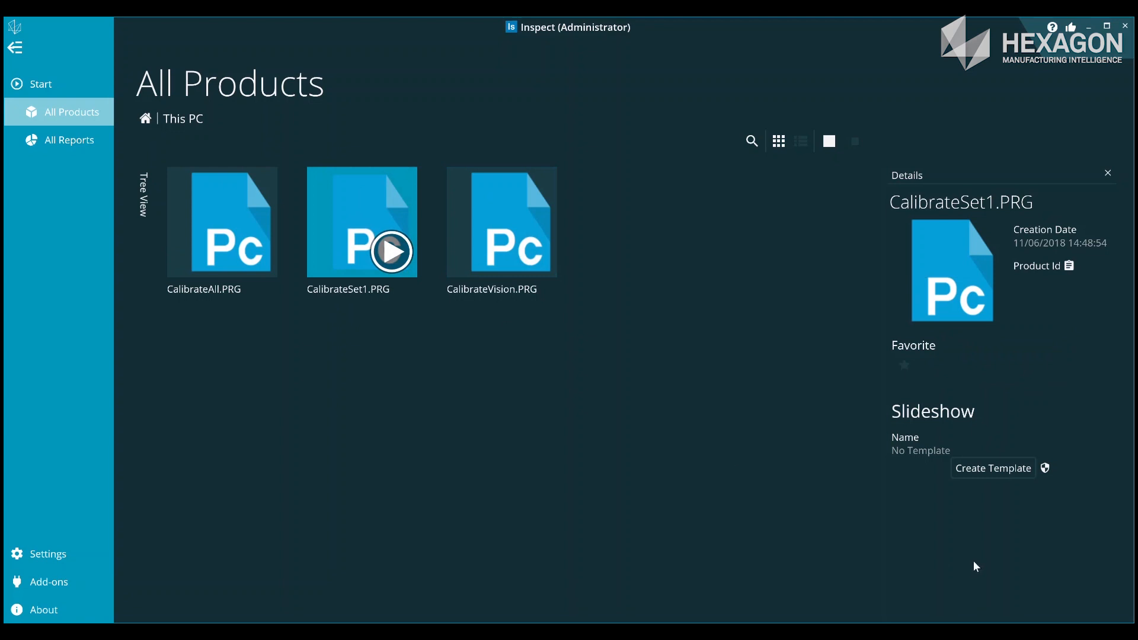
pyautogui.click(905, 365)
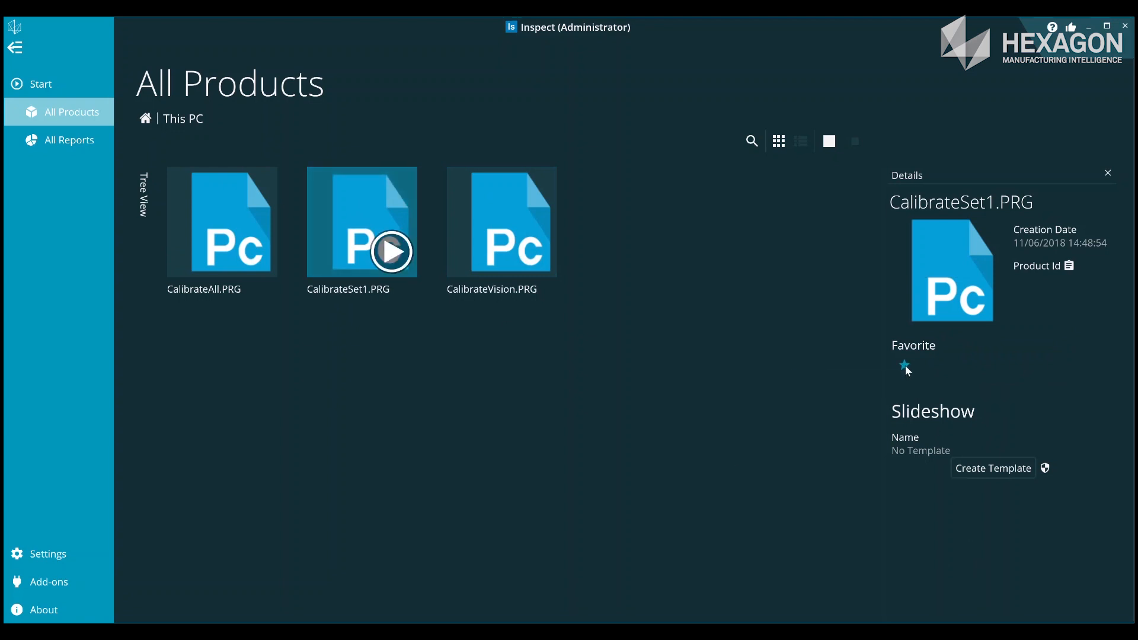
pyautogui.click(221, 222)
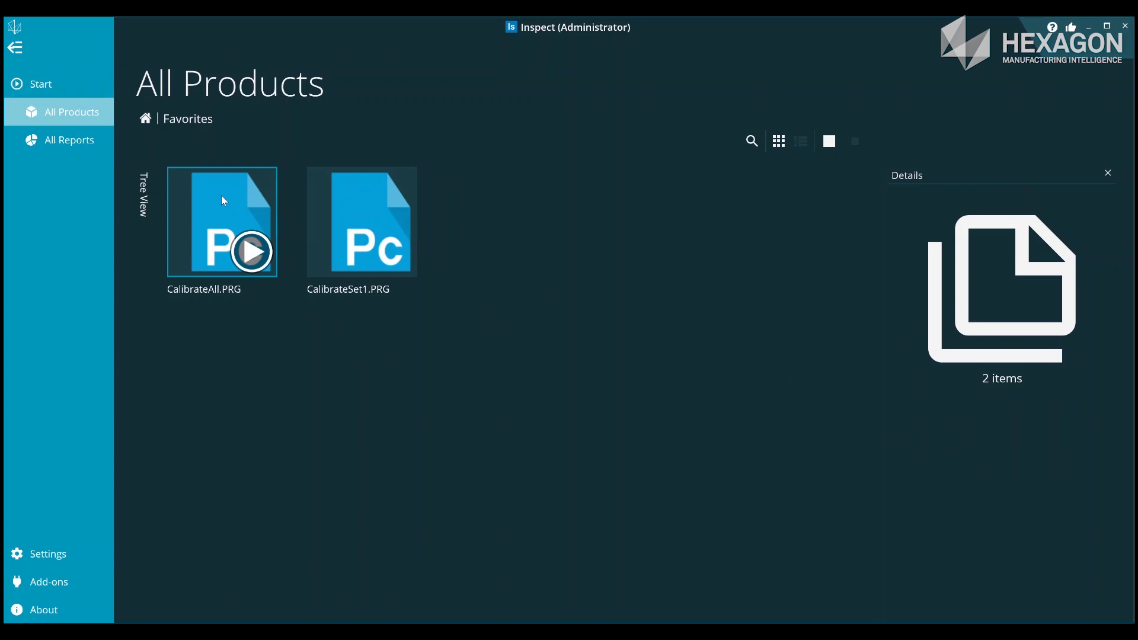
pyautogui.moveTo(294, 208)
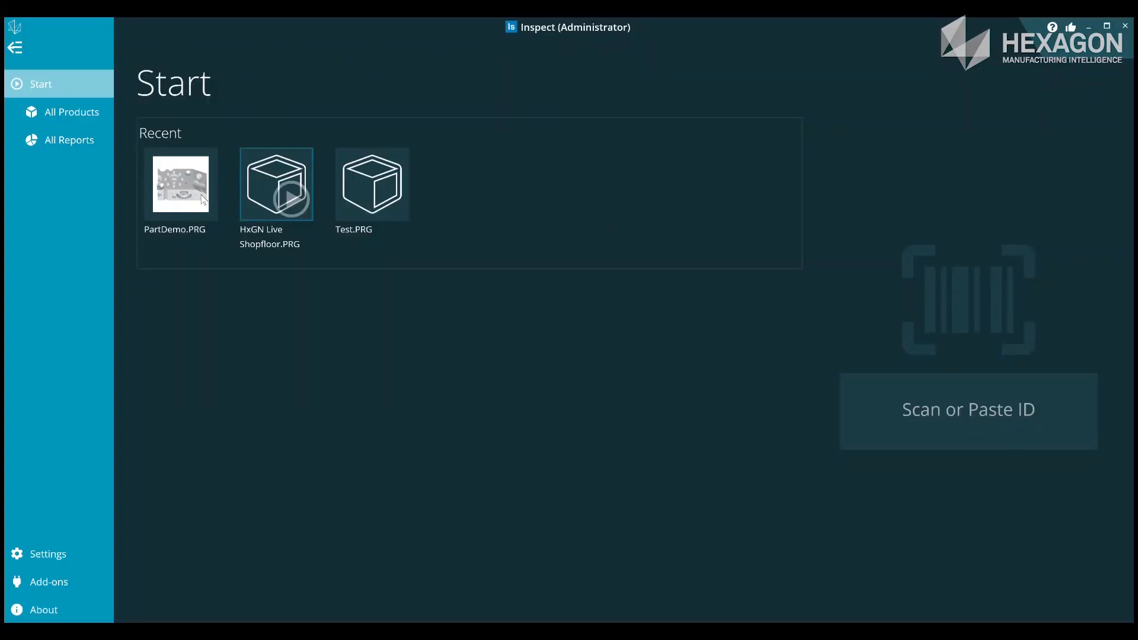
pyautogui.moveTo(79, 588)
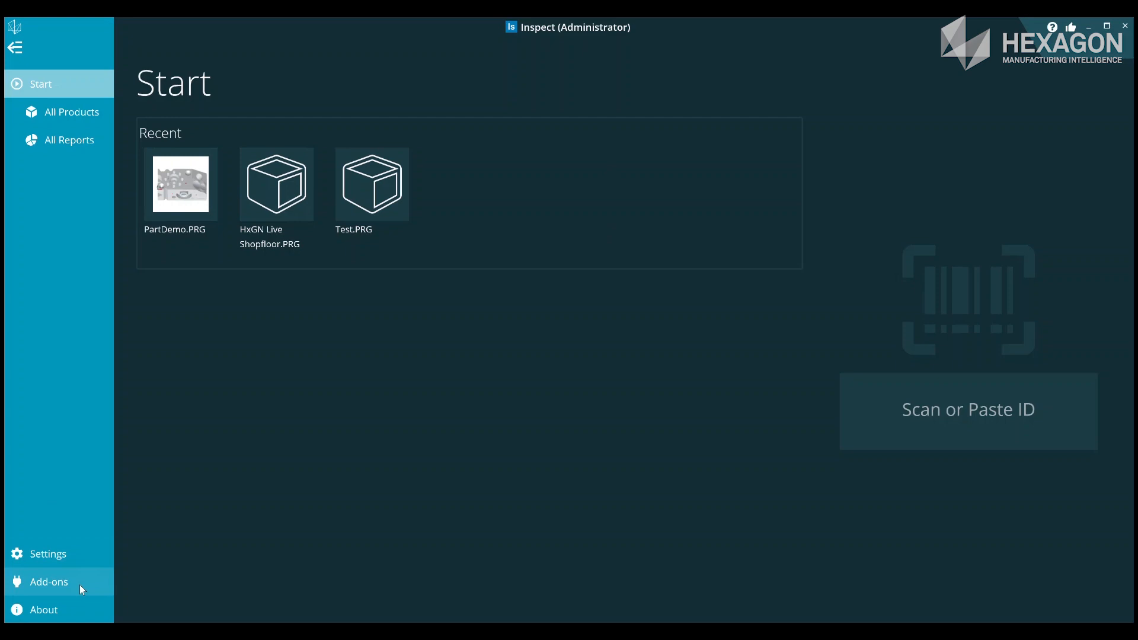
# - Review the Installed add-ons list, then switch to the Available add-ons
pyautogui.click(48, 581)
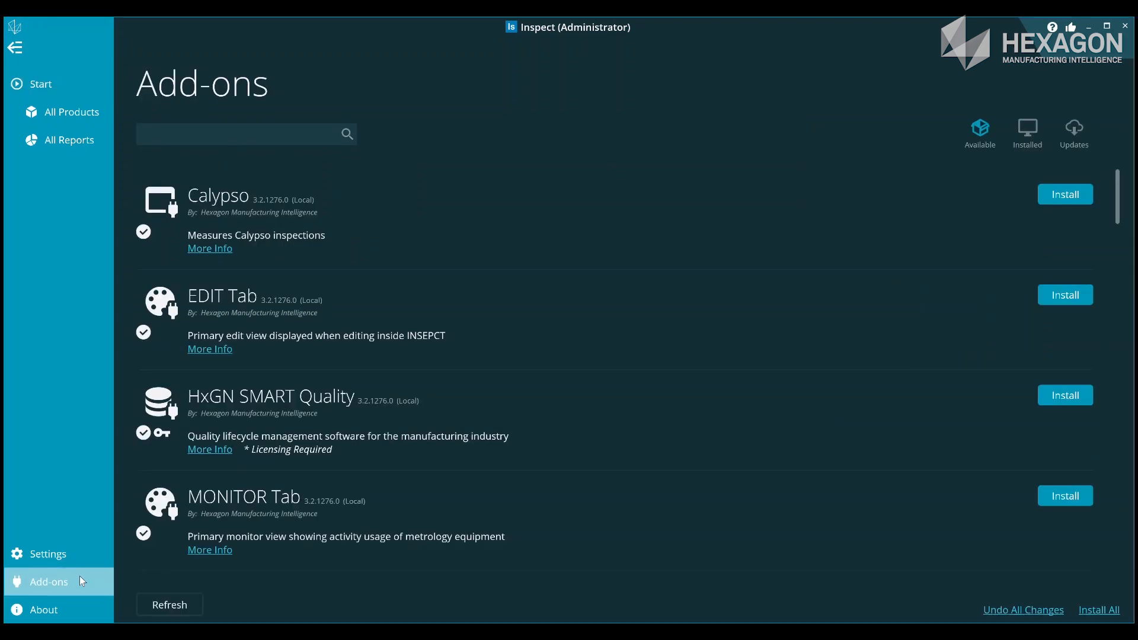
pyautogui.click(1026, 133)
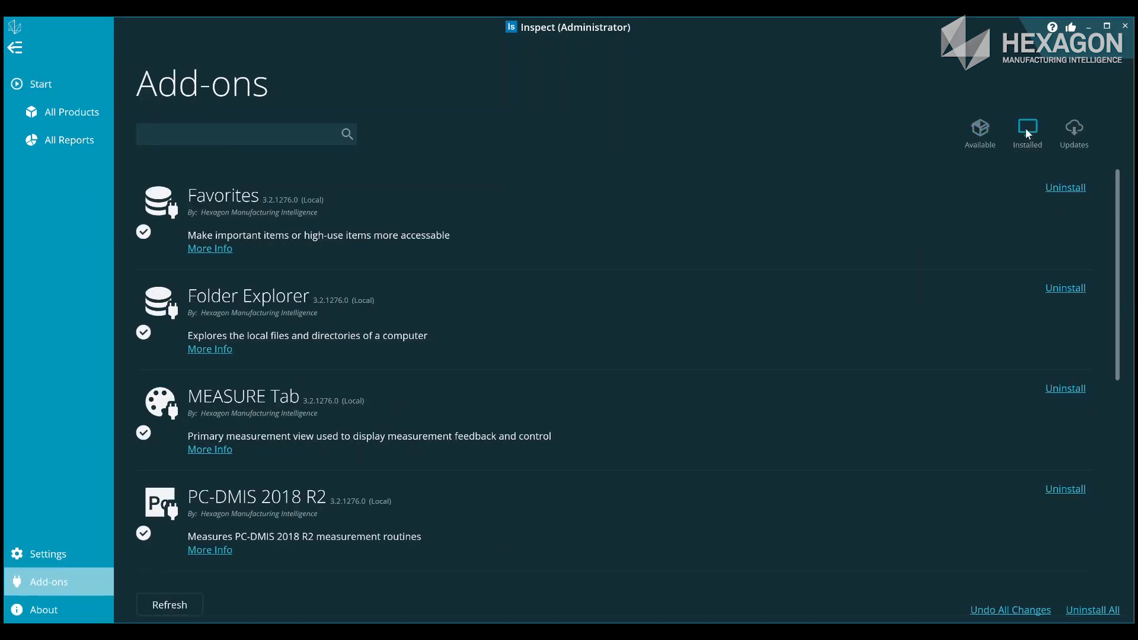
pyautogui.moveTo(544, 305)
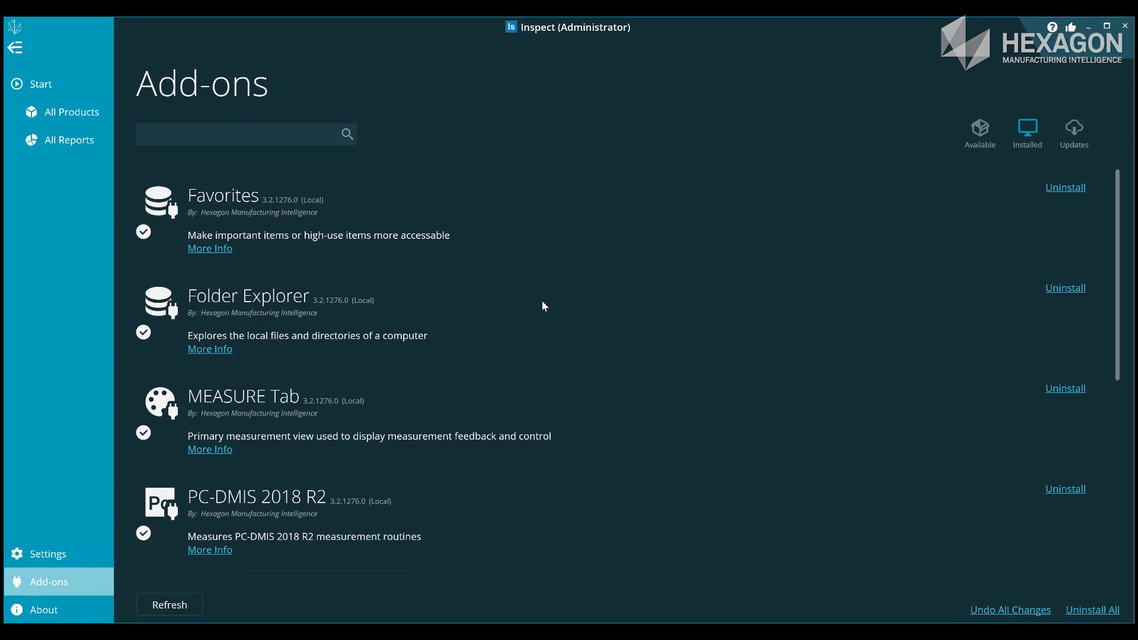
pyautogui.scroll(-3)
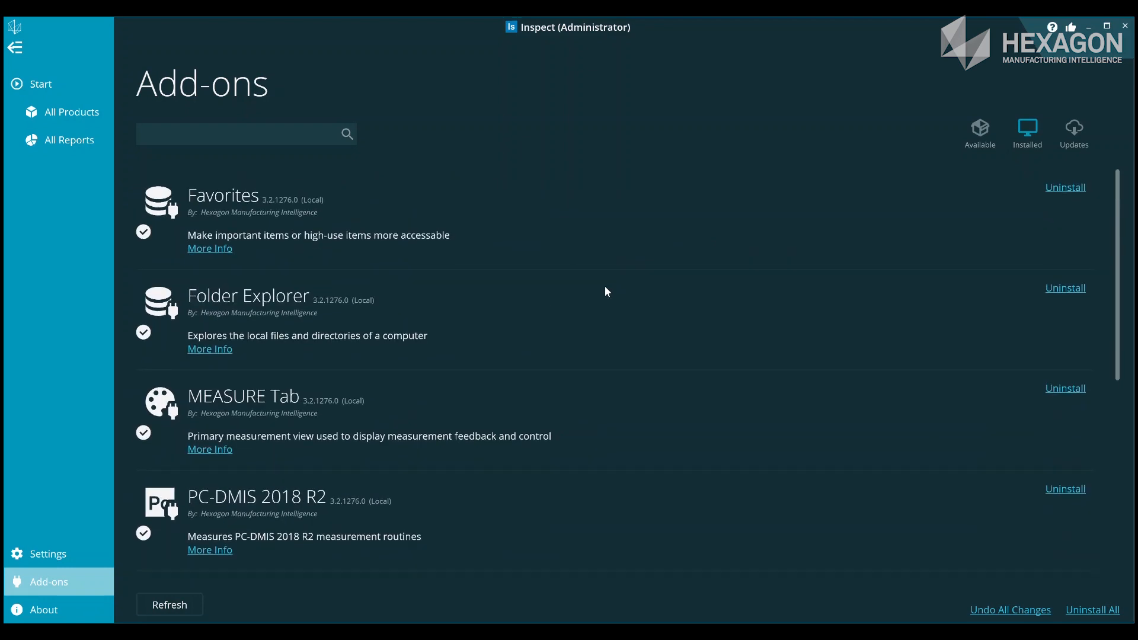
pyautogui.click(980, 132)
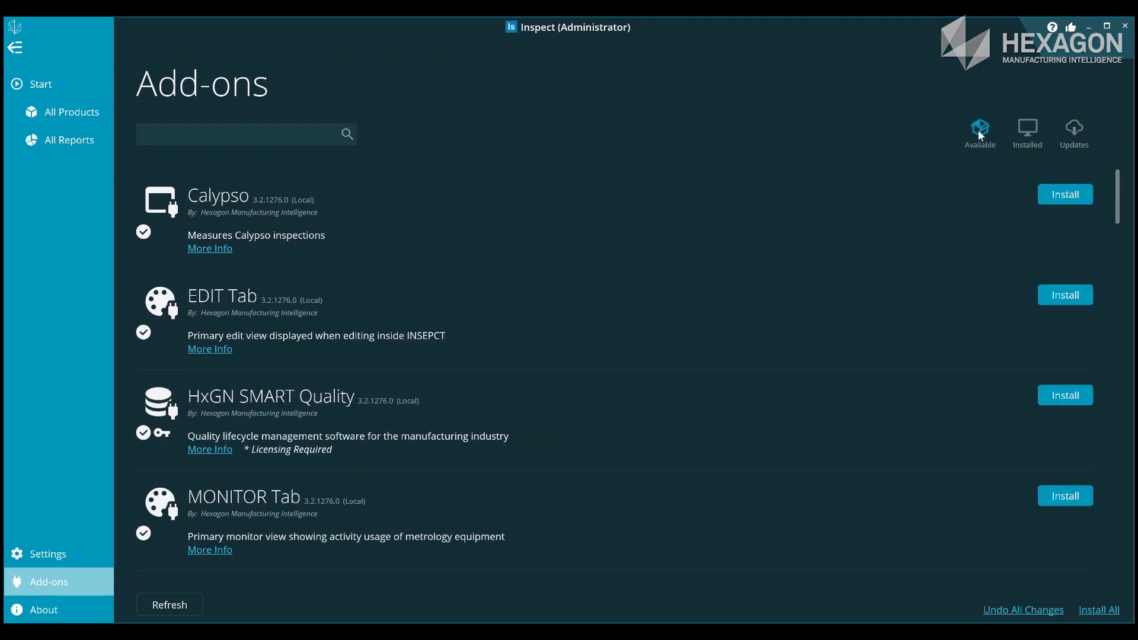
# - Scroll the Available add-ons down to the PC-DMIS 2017 R2, 2018 R1 and 4.3 entries
pyautogui.scroll(-3)
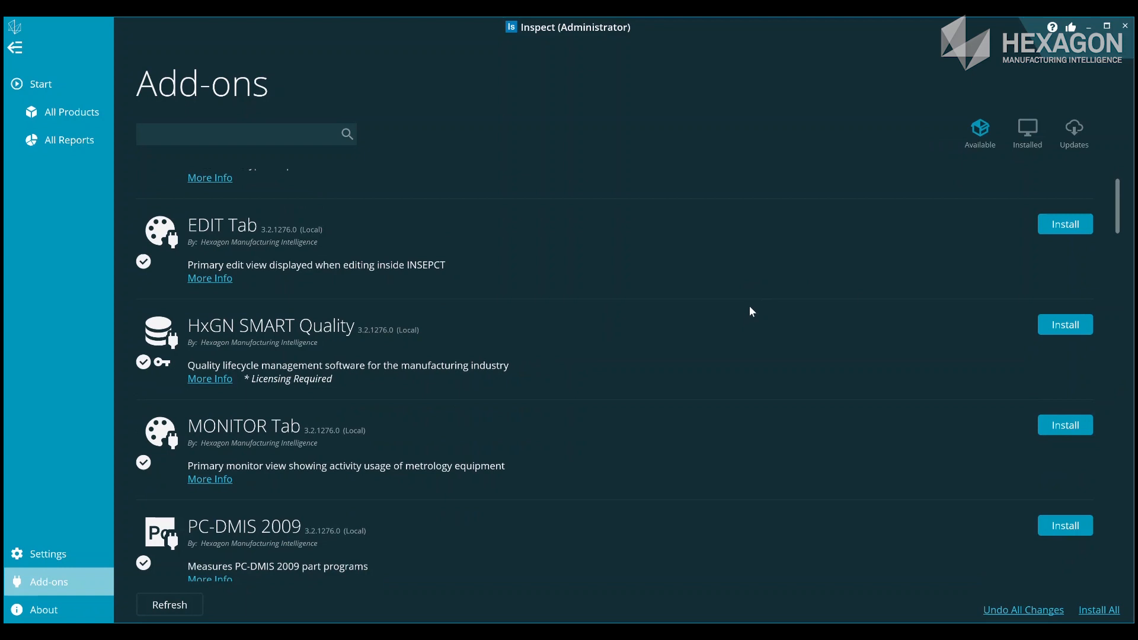
pyautogui.scroll(-3)
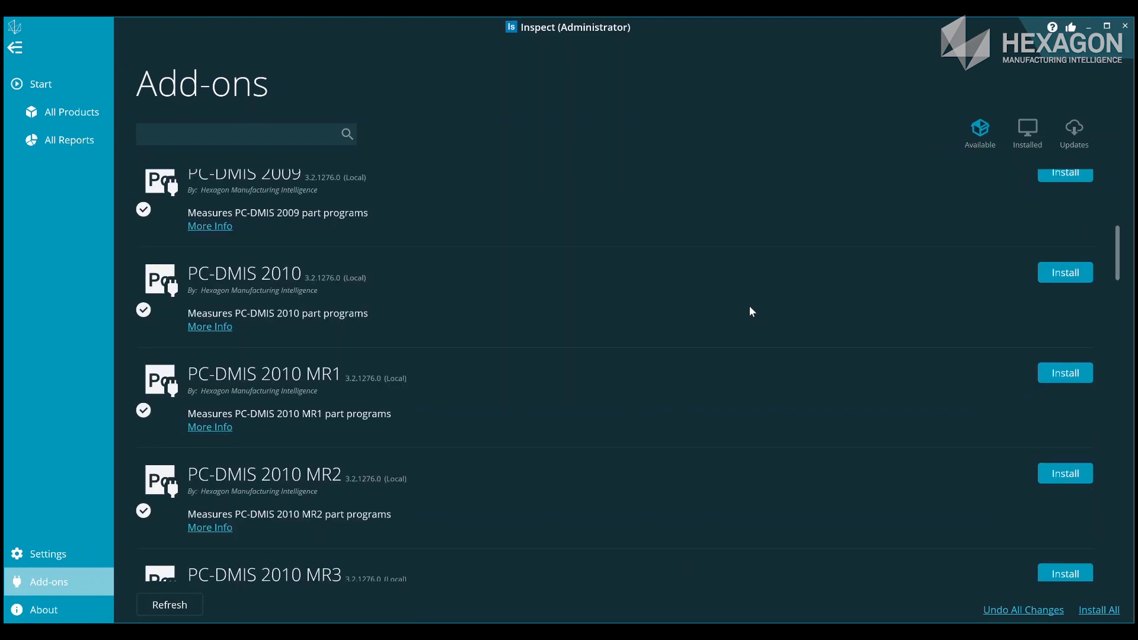
pyautogui.scroll(-3)
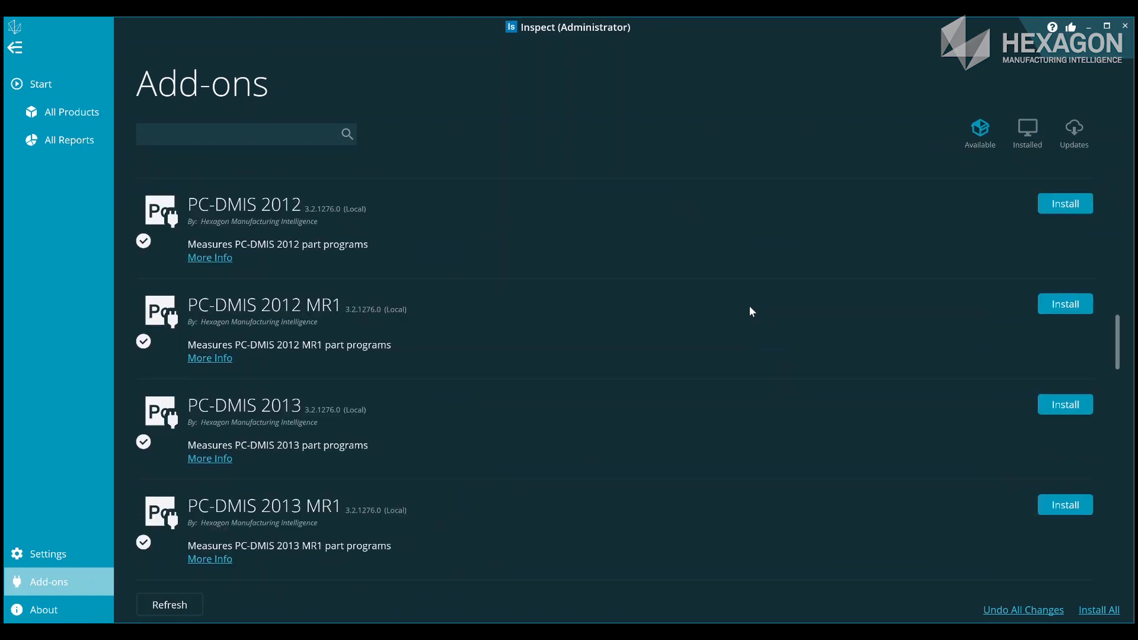
pyautogui.scroll(-3)
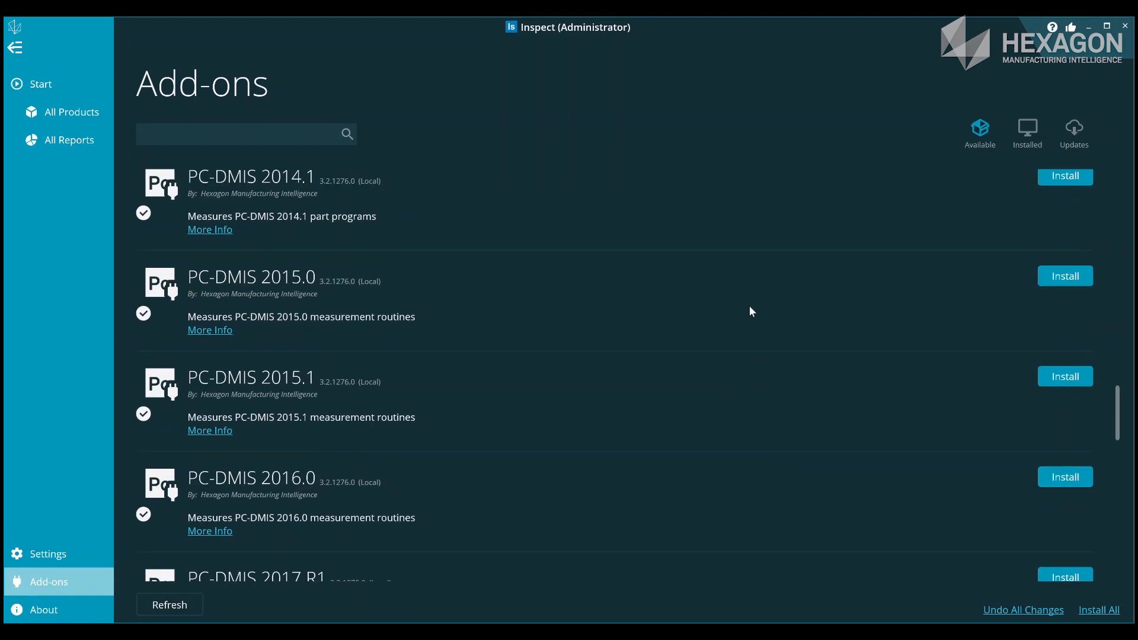
pyautogui.scroll(-3)
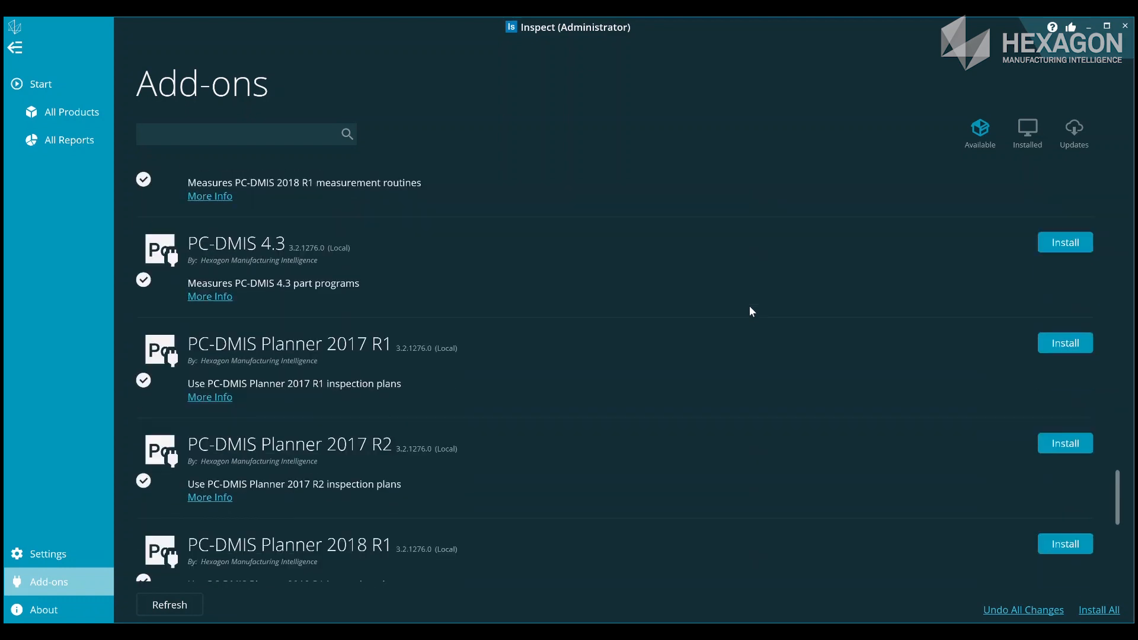
pyautogui.scroll(-3)
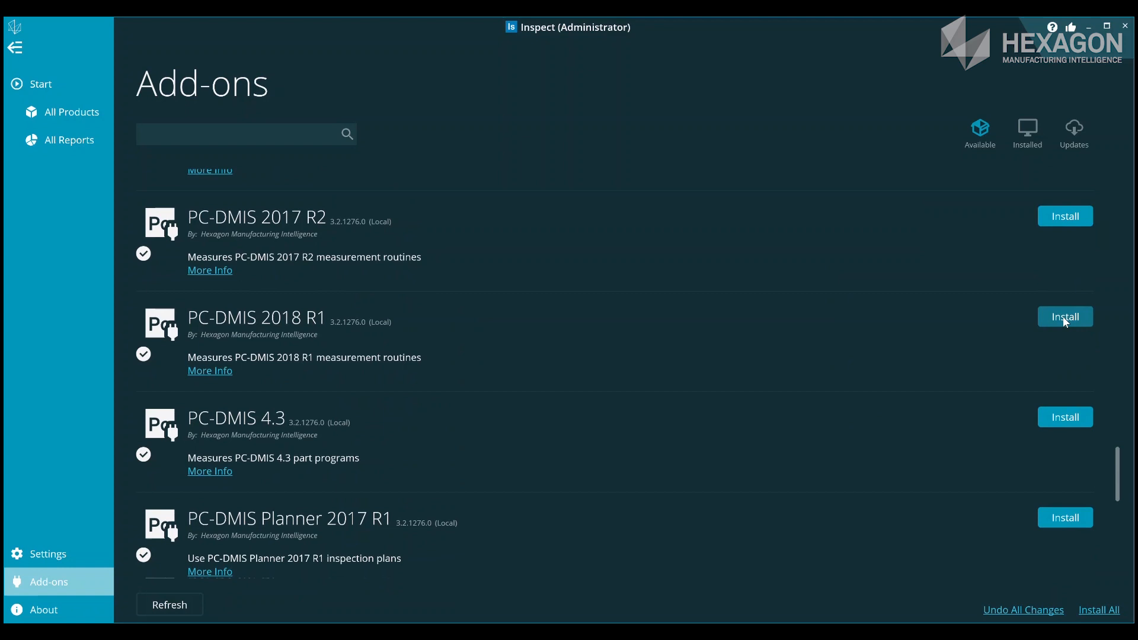
# - Install the PC-DMIS 2018 R1 add-on and restart Inspect to apply it
pyautogui.click(1064, 316)
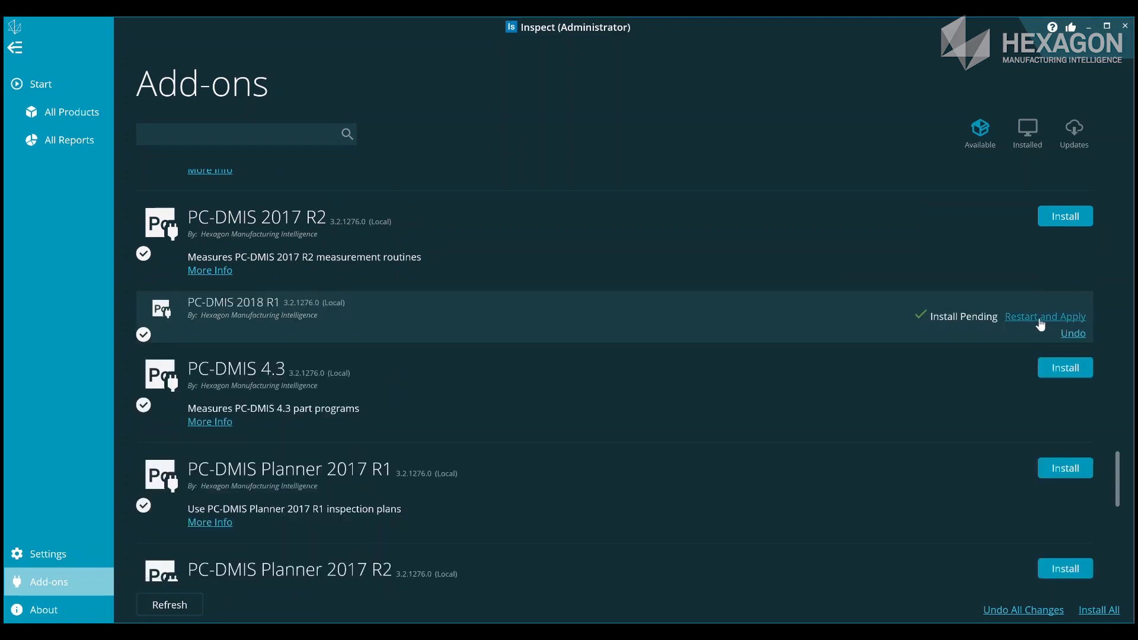
pyautogui.click(1045, 316)
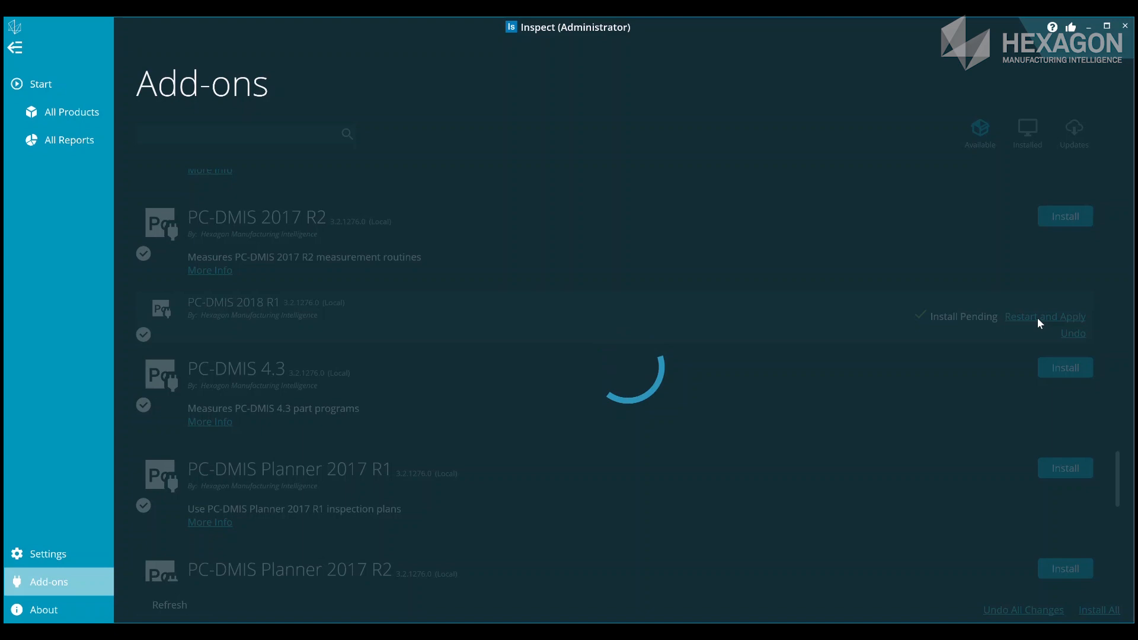
pyautogui.click(1043, 316)
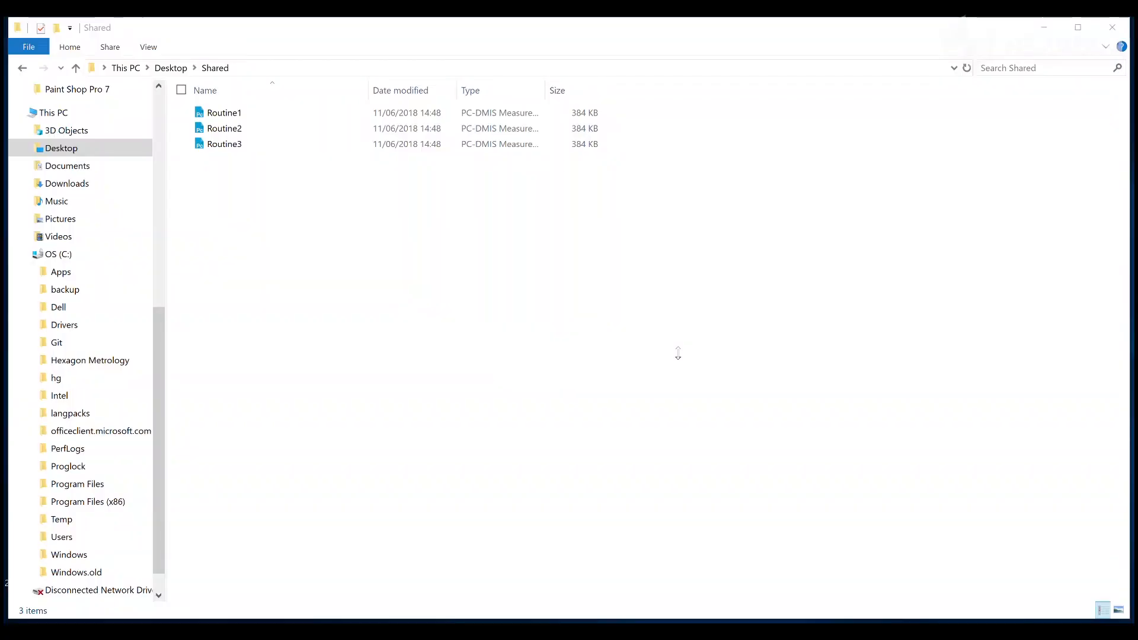
# - Leave the Shared folder window and return to the restarted Inspect Start page
pyautogui.click(224, 143)
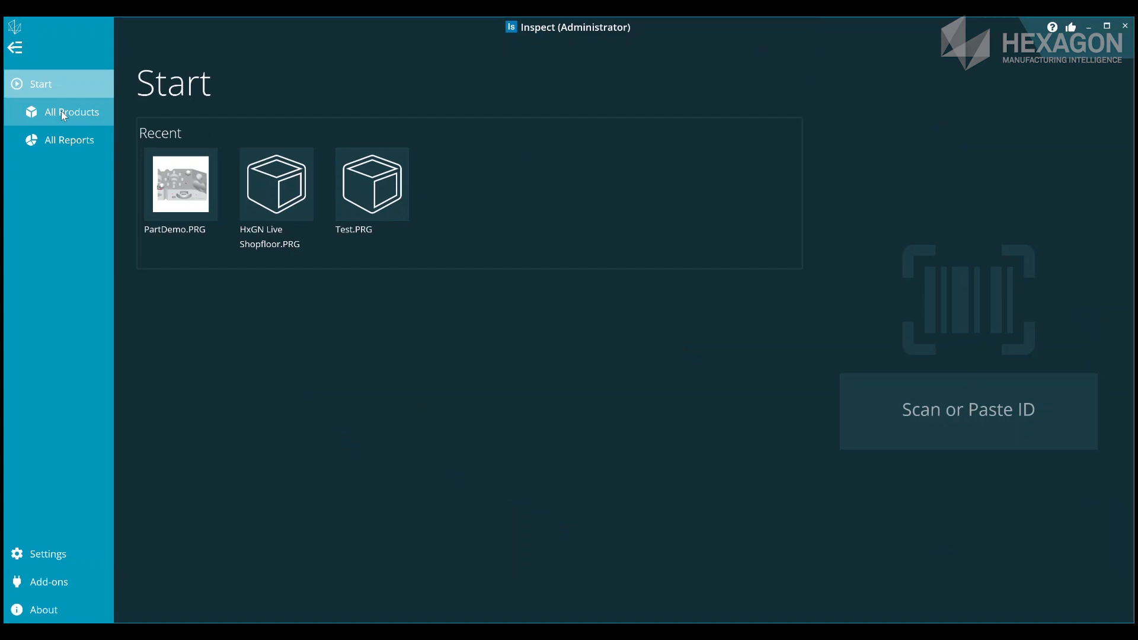
# - Browse All Products into 2018 R2, return to This PC, and launch Routine3.PRG from Shared
pyautogui.click(72, 112)
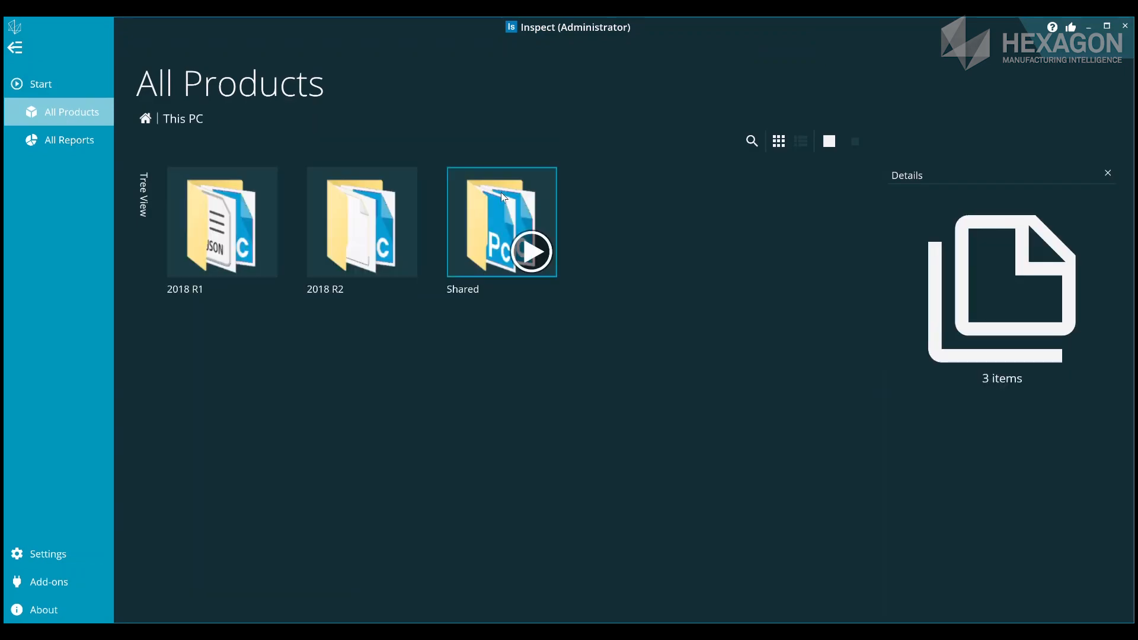
pyautogui.click(361, 222)
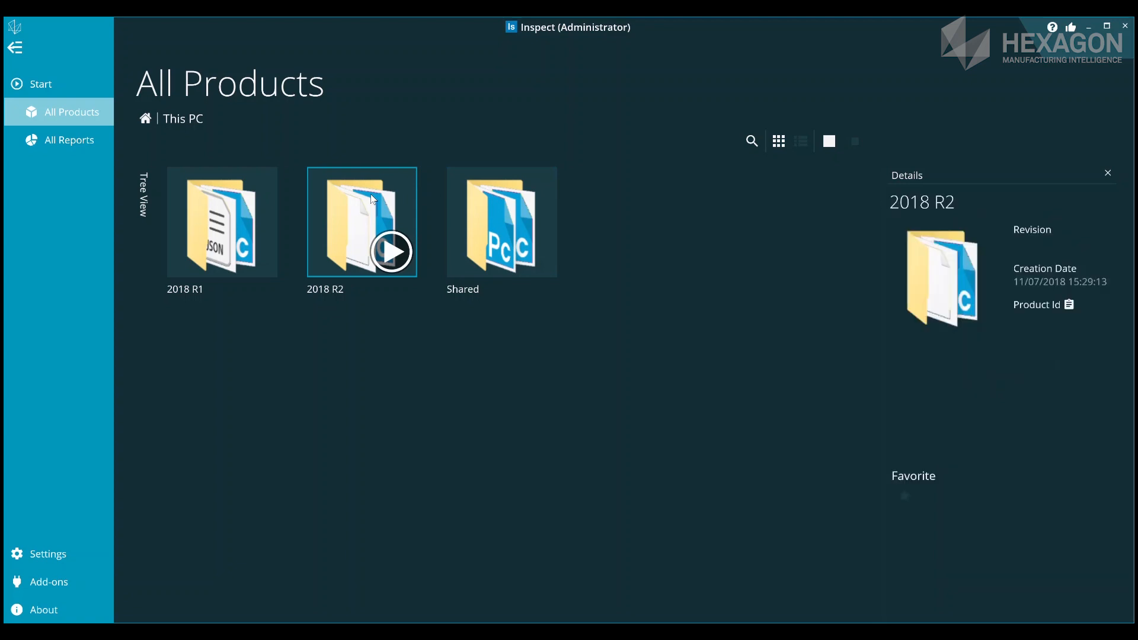
pyautogui.doubleClick(362, 221)
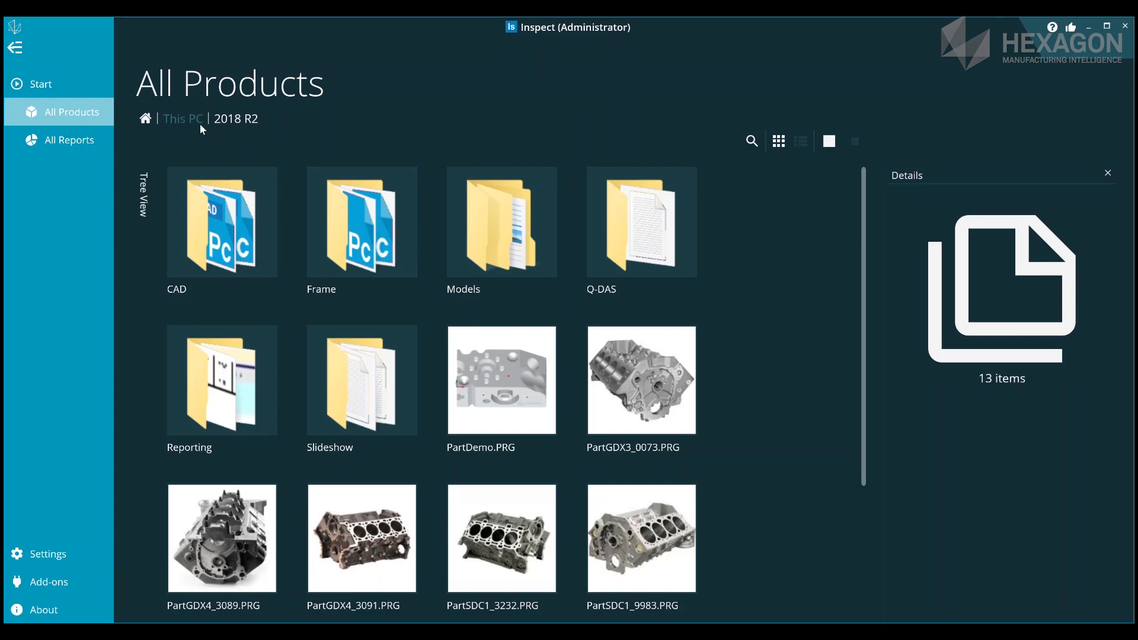
pyautogui.click(183, 118)
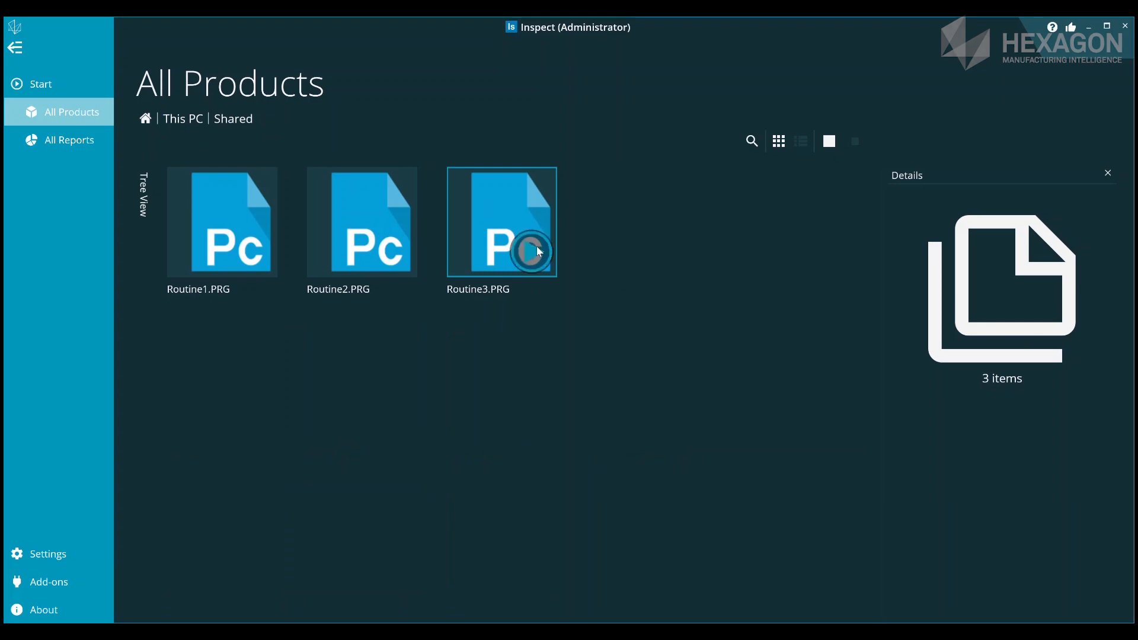
pyautogui.doubleClick(501, 221)
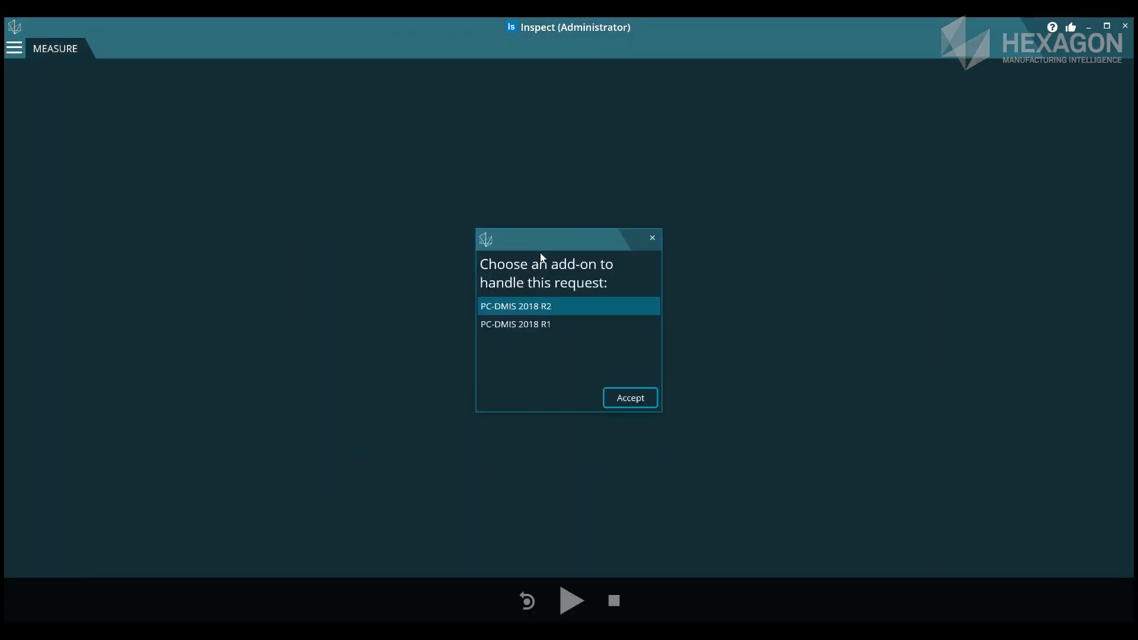